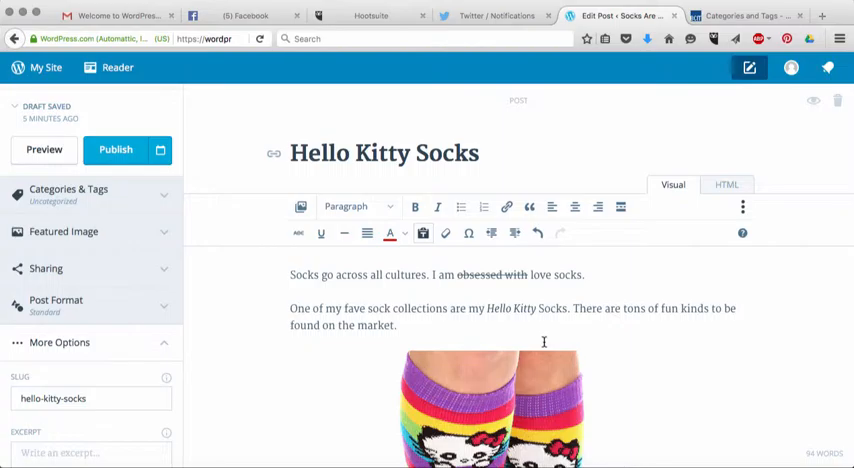
Scroll through the Hello Kitty Socks draft before leaving the editor for a new tab.
scroll(down, 3)
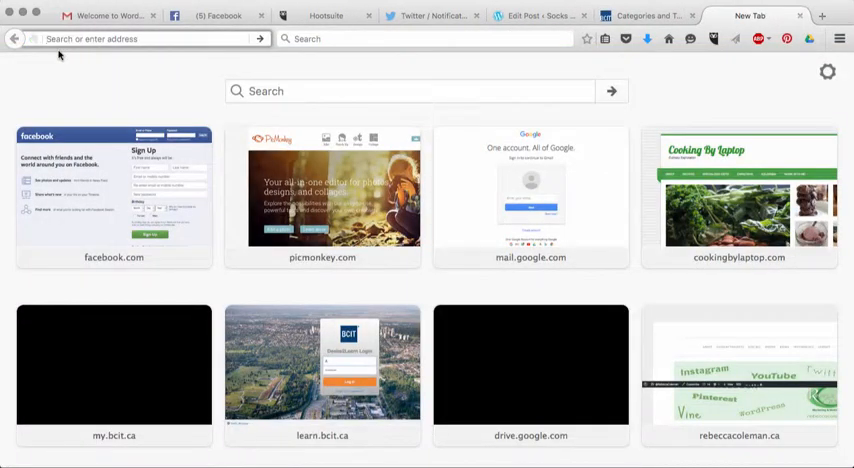
Search Google for 'hello kitty socks' and reach the Sanrio page listing Hello Kitty socks.
text(heirloomrestaurant.ca/)
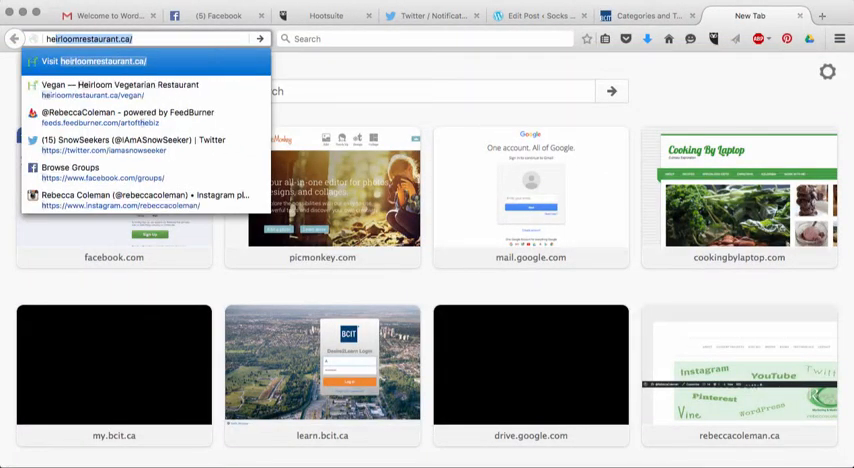
text(hello kitty socks)
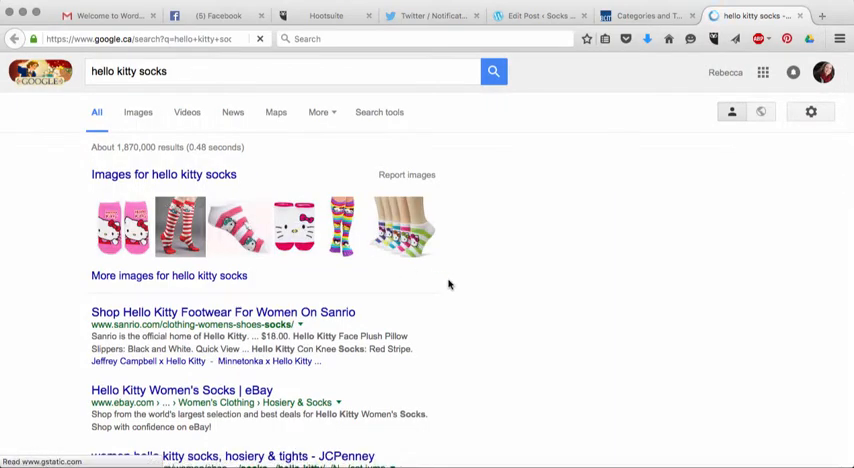
scroll(down, 3)
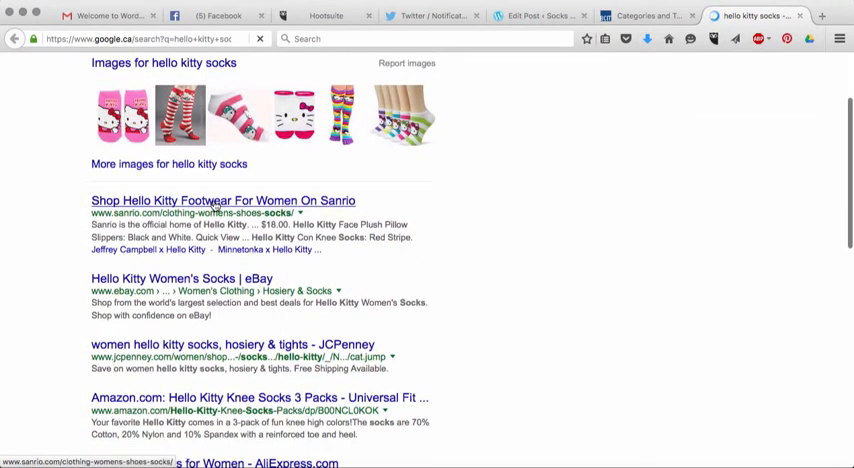
click(224, 200)
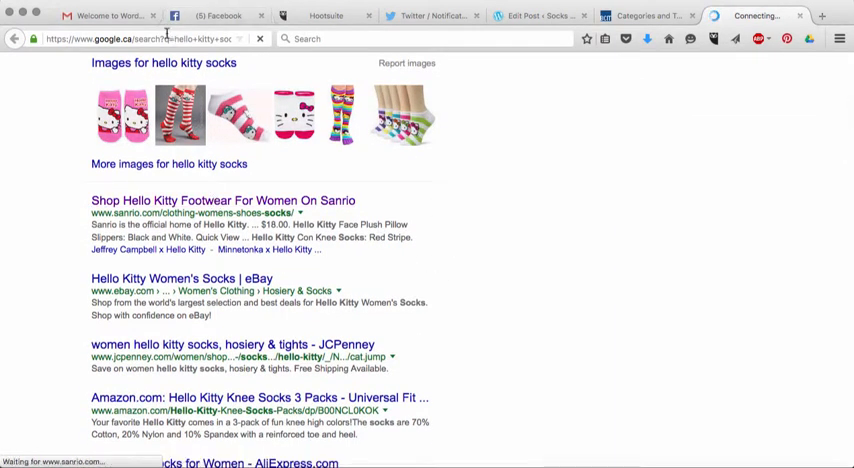
click(224, 200)
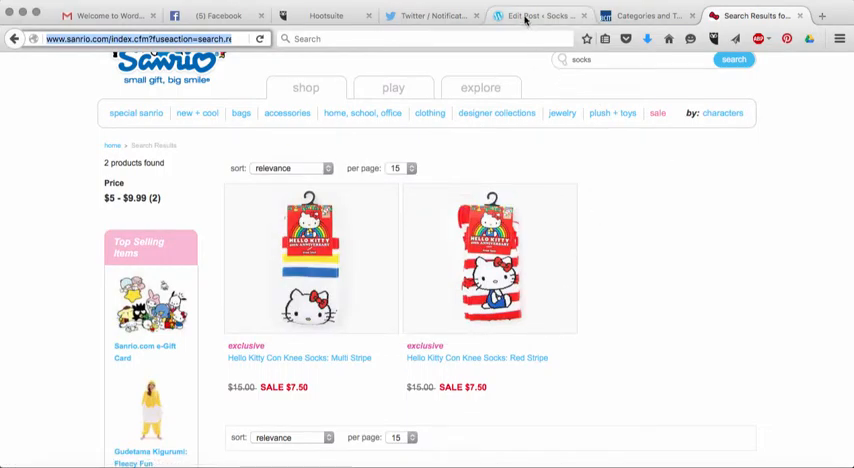
Return to the post editor and reach the list with 'ankle socks' ready for linking.
click(540, 14)
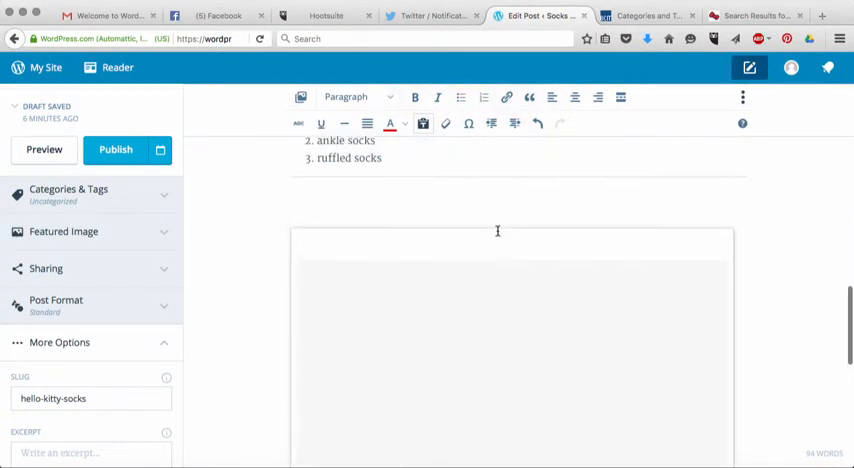
scroll(down, 3)
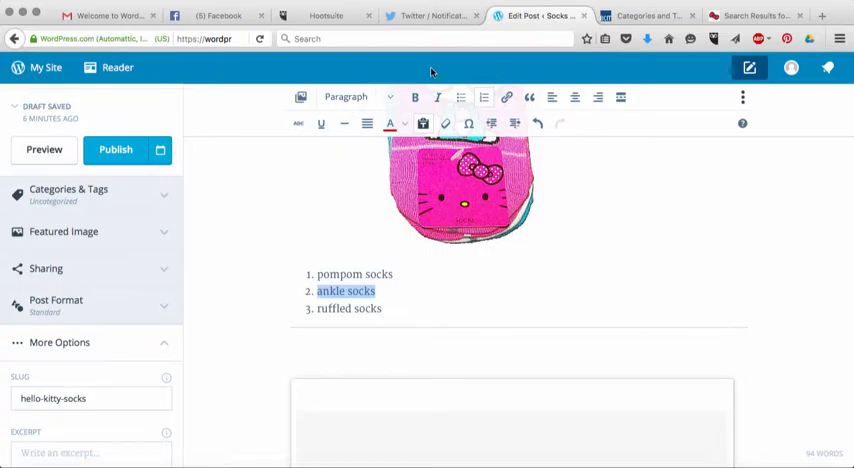
mouse_move(508, 96)
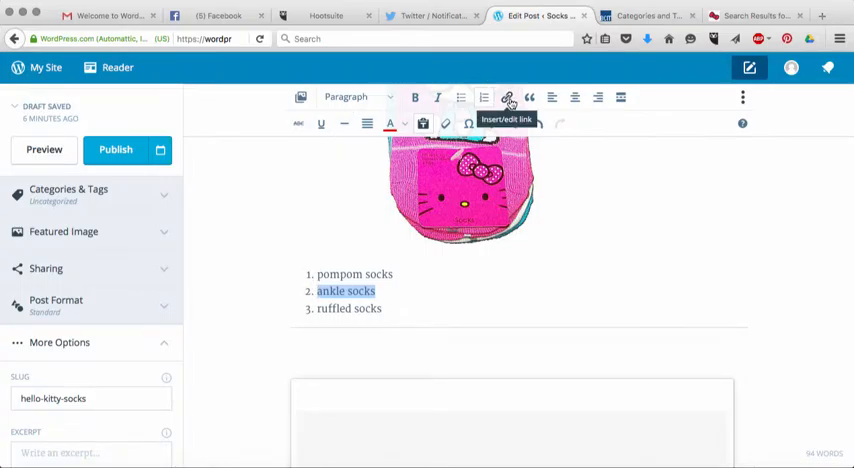
Link 'ankle socks' to the Sanrio socks URL, set to open in a new window/tab.
click(508, 96)
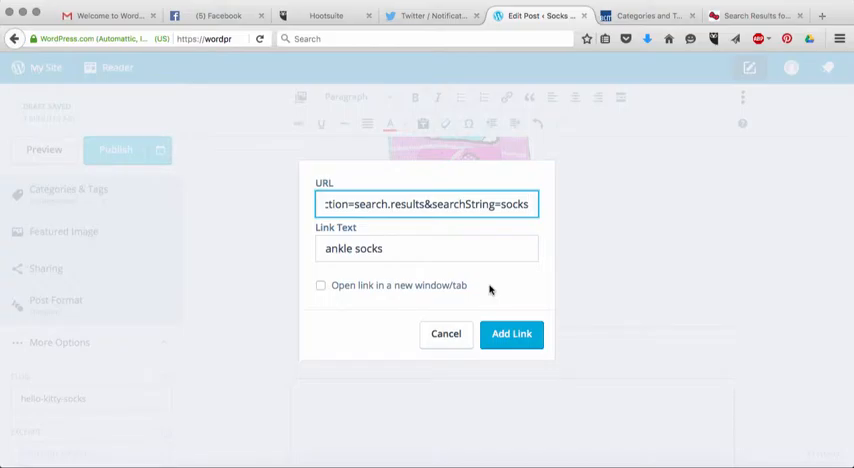
click(320, 284)
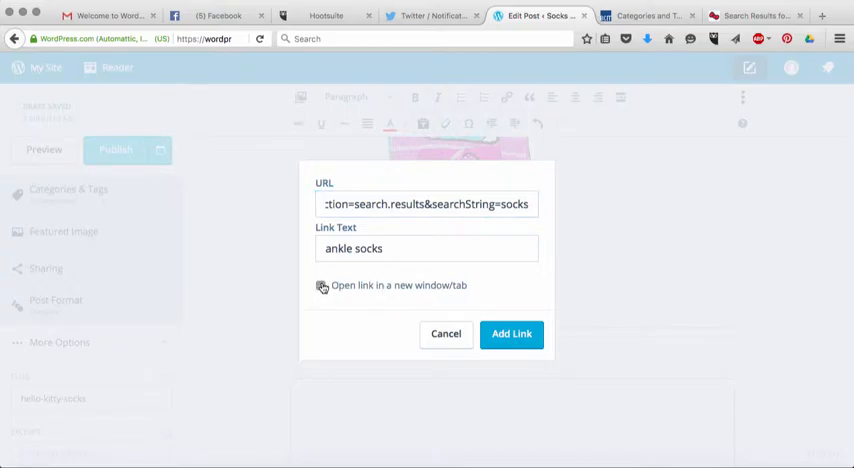
click(320, 284)
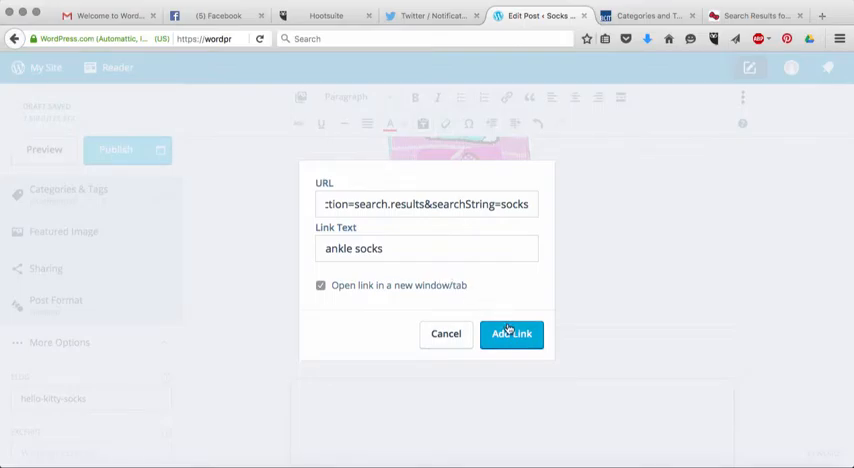
click(512, 332)
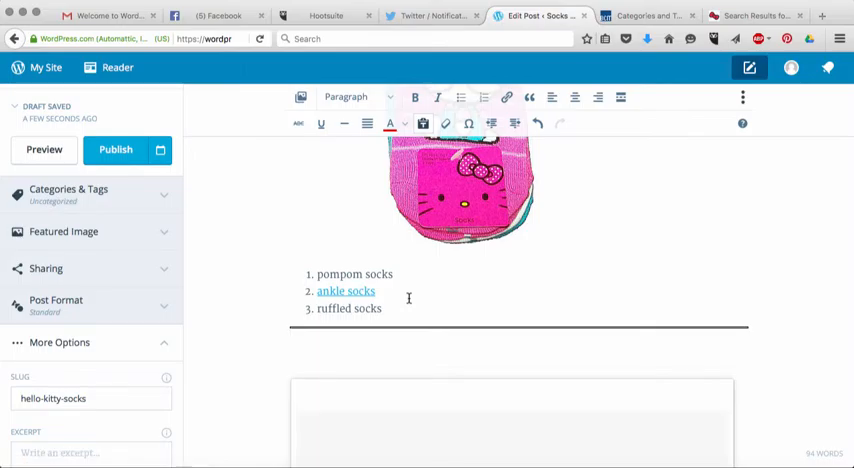
mouse_move(300, 96)
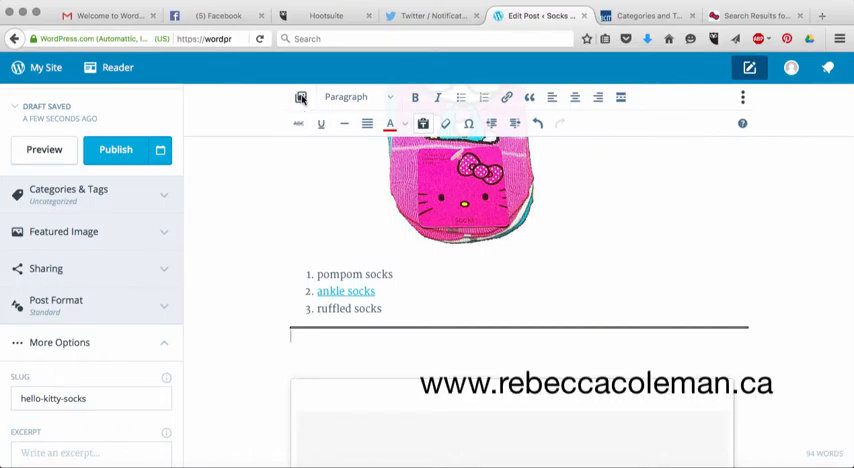
Show the Media Library with the post's three uploaded images.
click(300, 96)
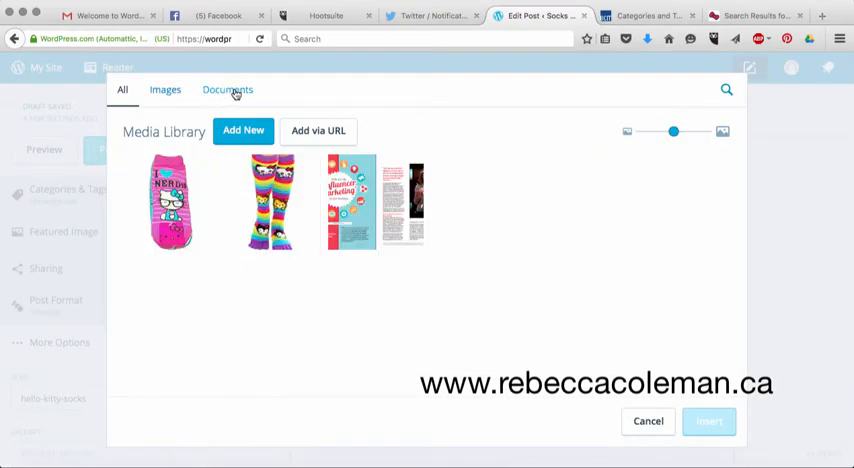
Check the Documents view, find it empty, and cancel back to the post editor.
click(228, 88)
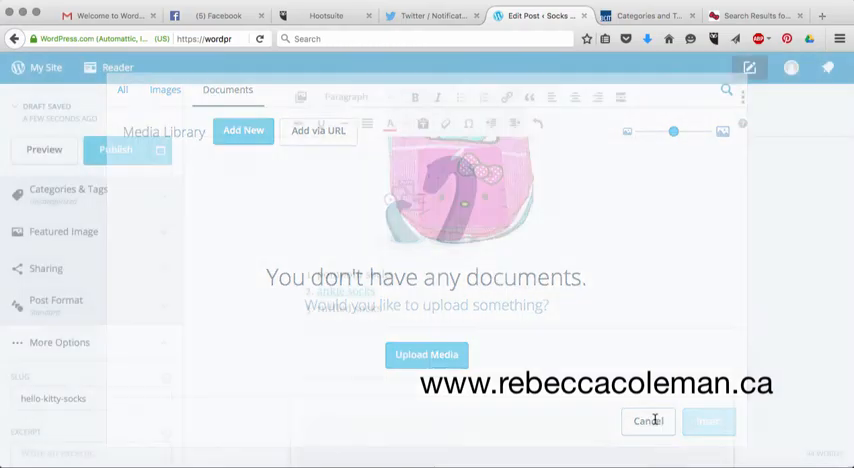
click(648, 420)
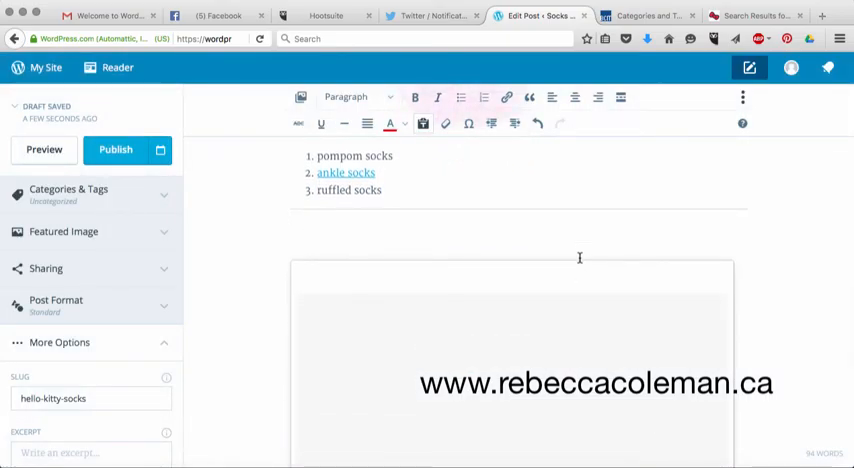